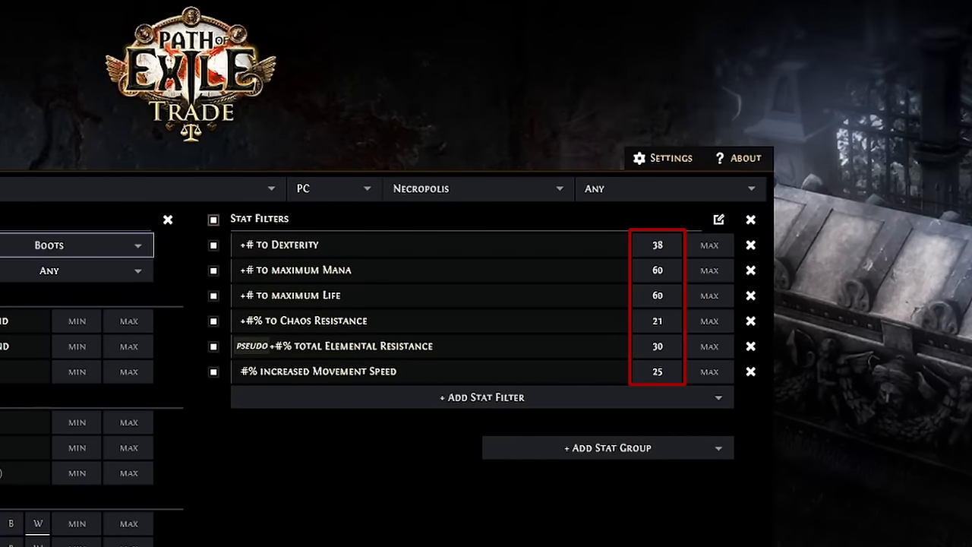
Leave the boots trade search and head to the Craft of Exile calculator
click(485, 112)
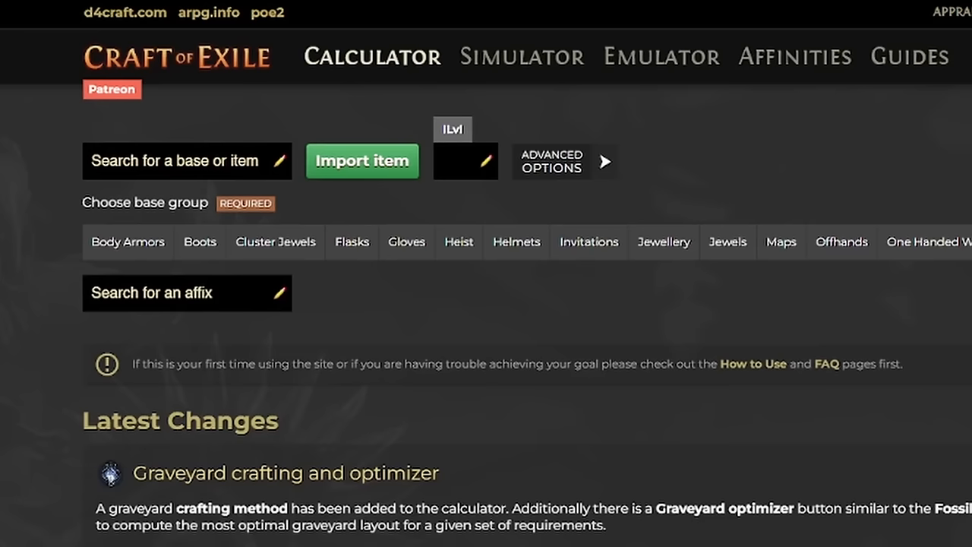
mouse_move(266, 295)
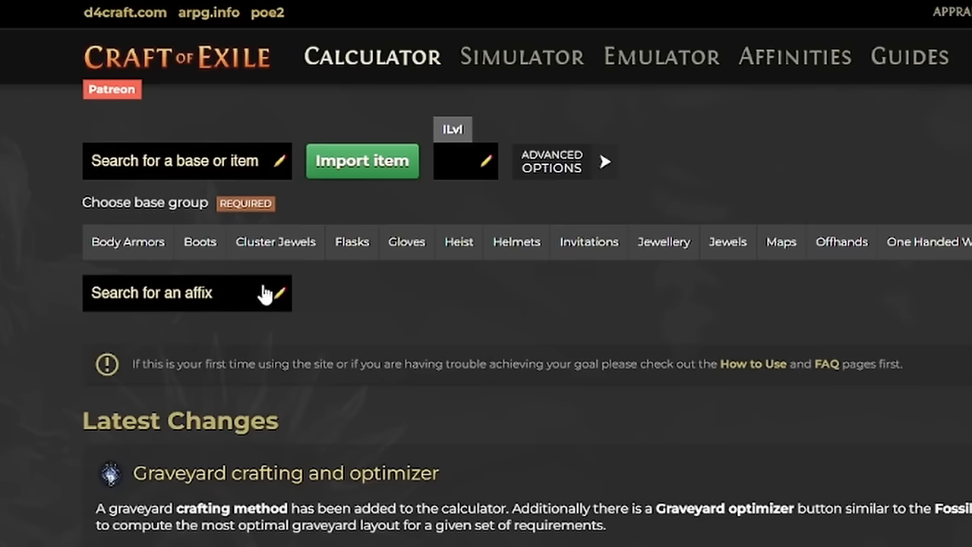
Choose Boots (INT) as the calculator base item
click(199, 241)
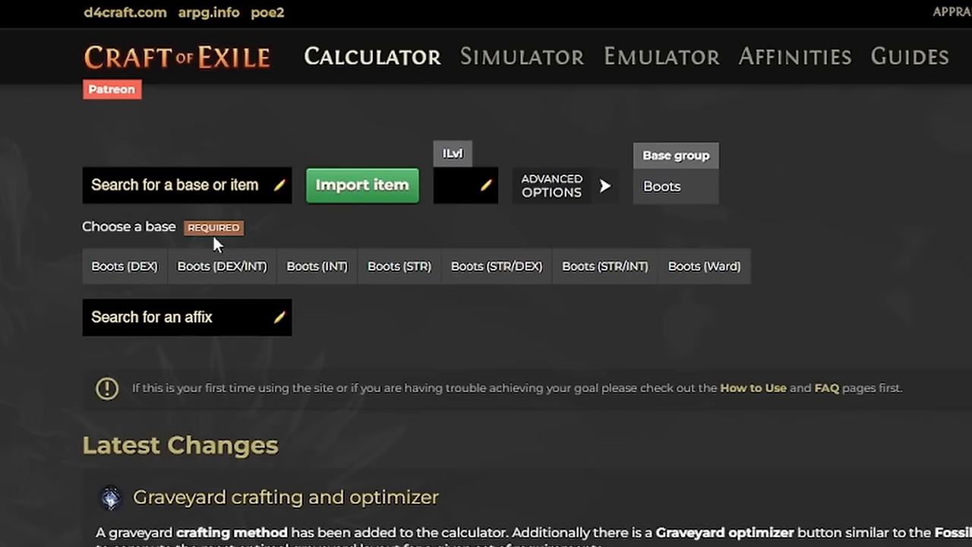
click(124, 266)
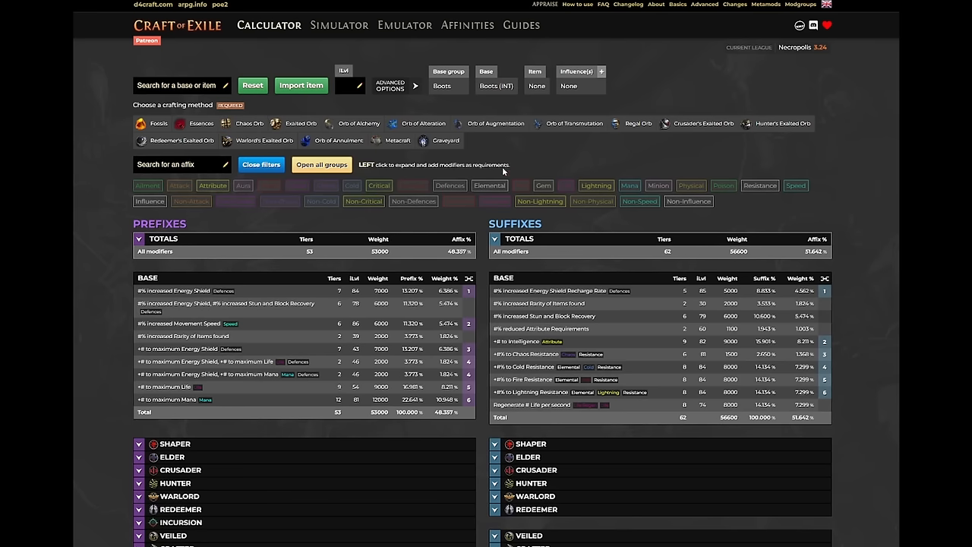
Use the Graveyard method and stack Modifier Tier Rating corpses
click(442, 140)
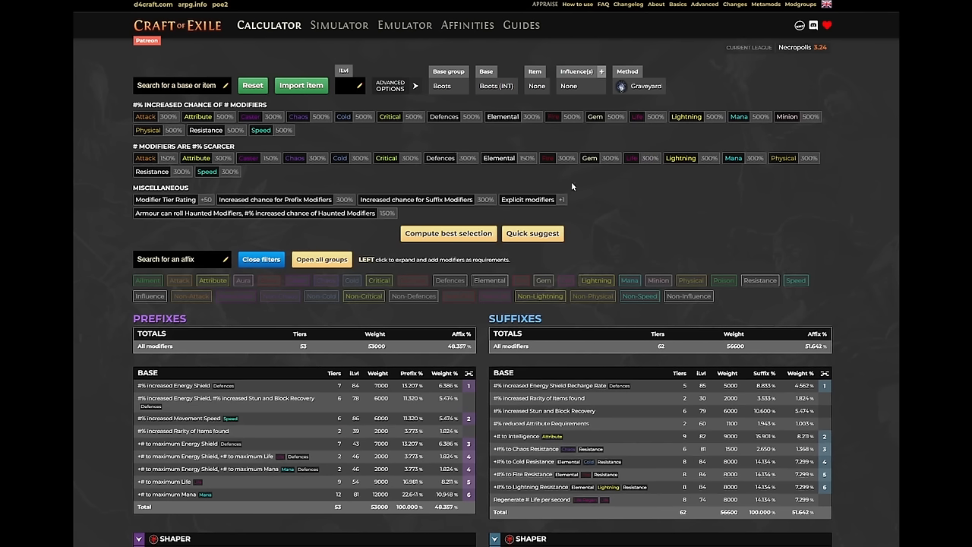
mouse_move(610, 210)
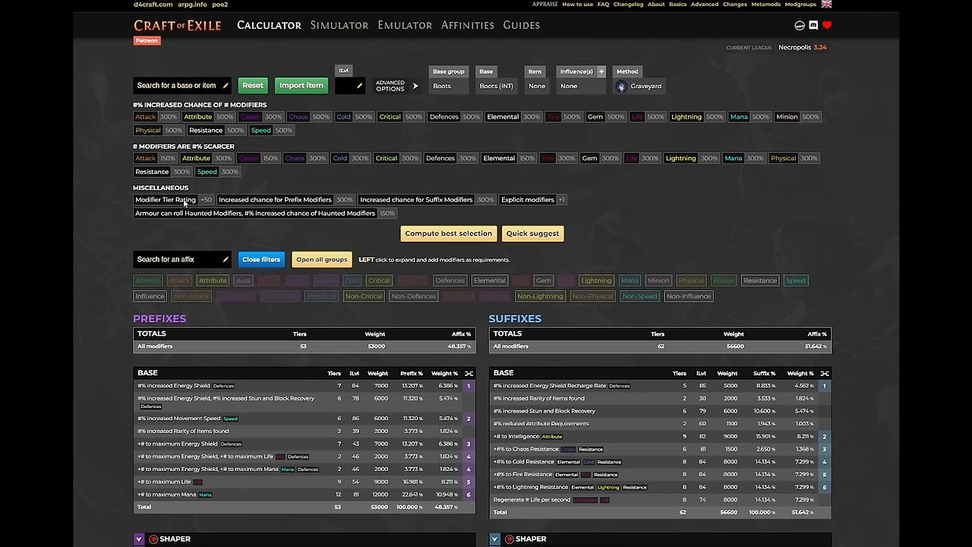
mouse_move(160, 205)
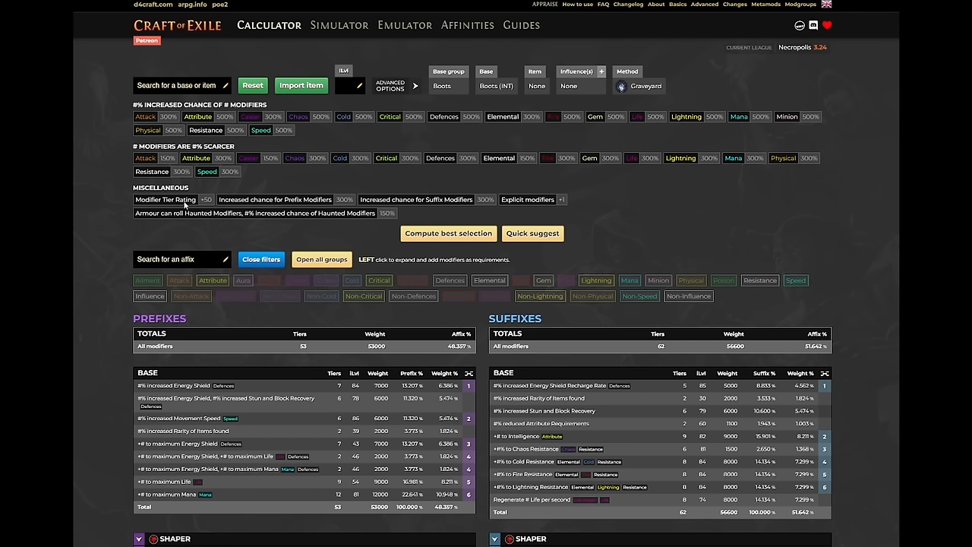
click(165, 199)
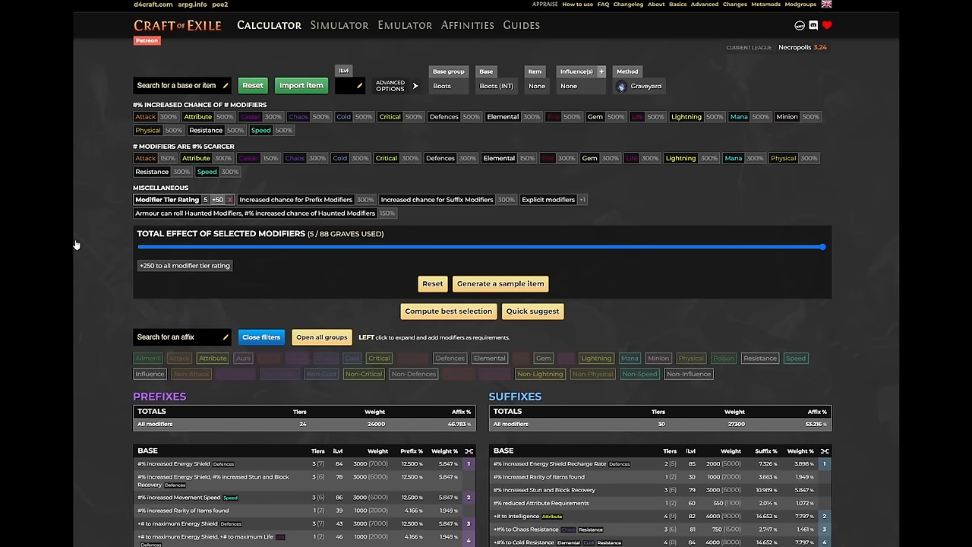
scroll(down, 3)
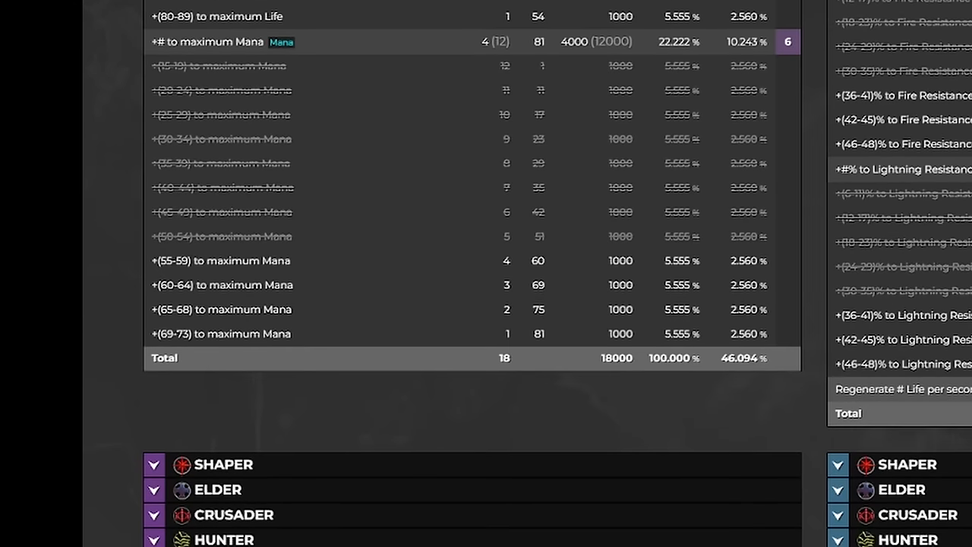
mouse_move(188, 273)
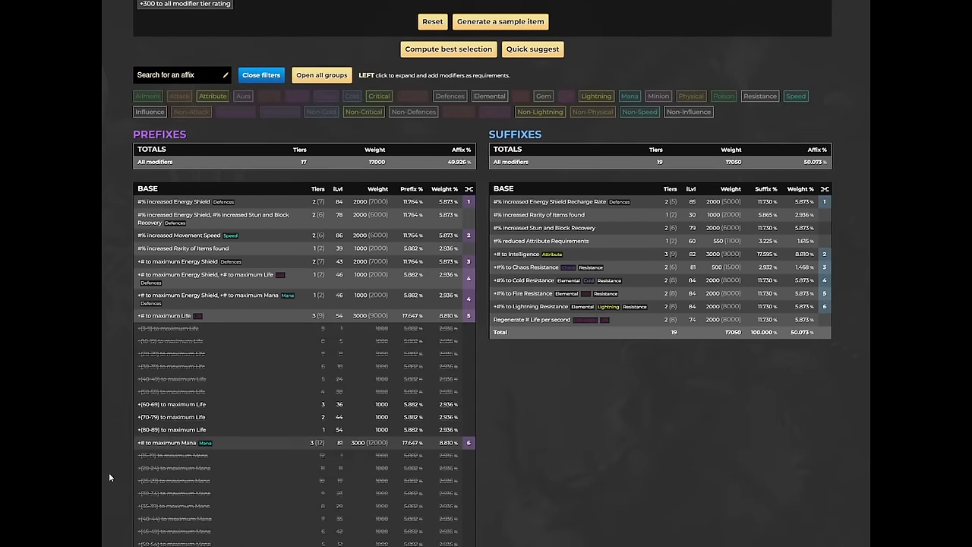
Mark the desired life, mana, speed and resistance tiers as item requirements
scroll(down, 3)
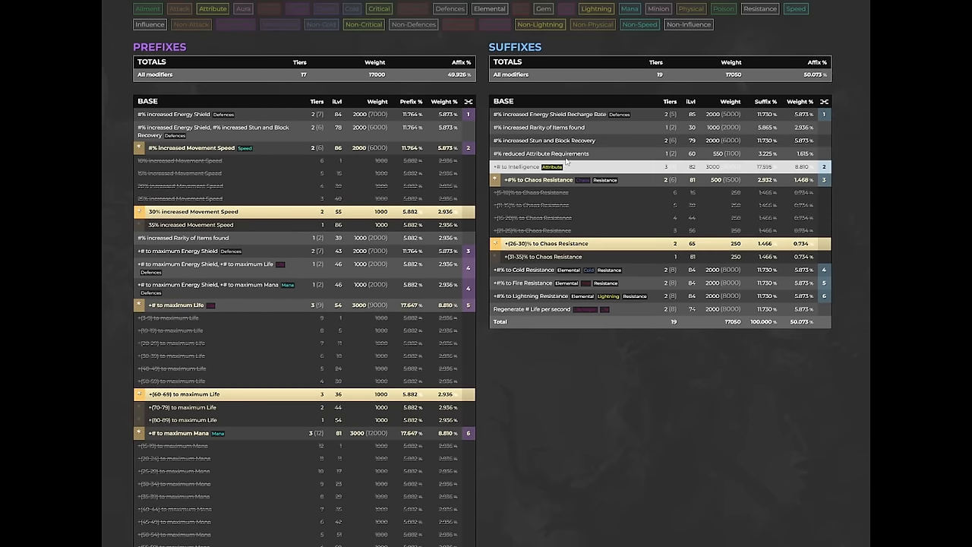
click(525, 269)
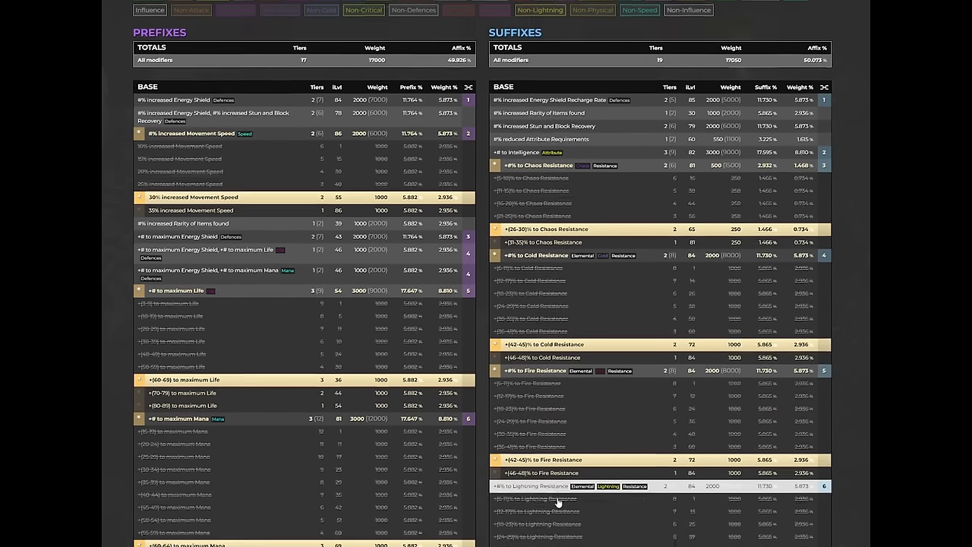
scroll(down, 3)
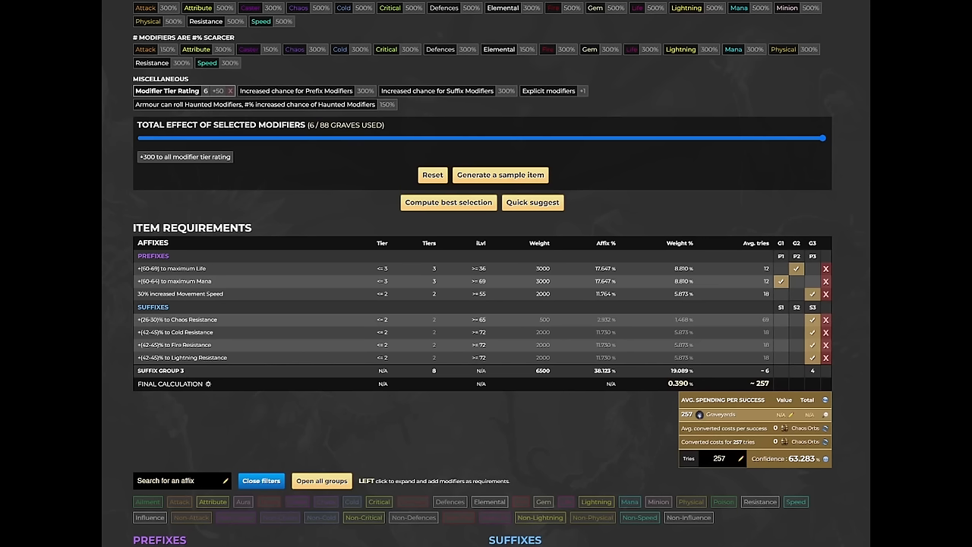
mouse_move(727, 231)
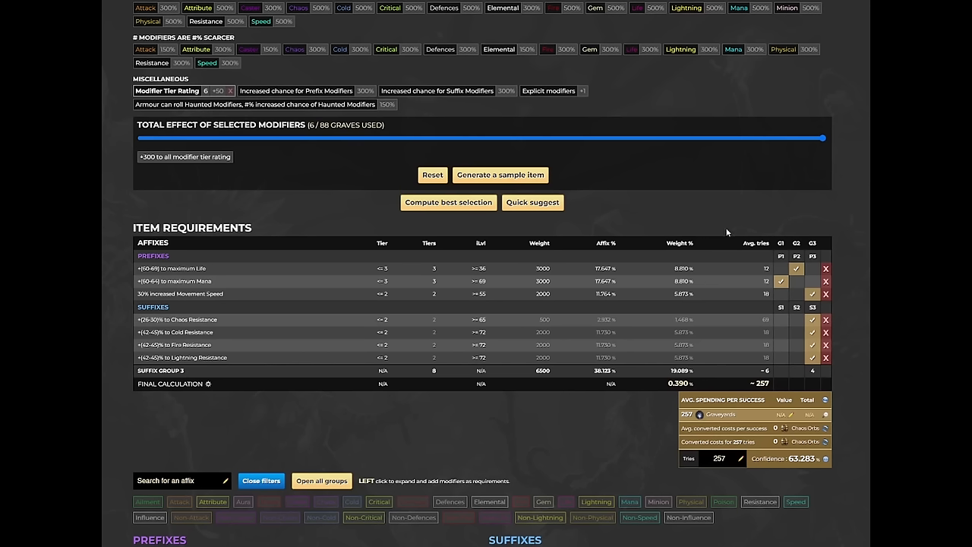
mouse_move(845, 313)
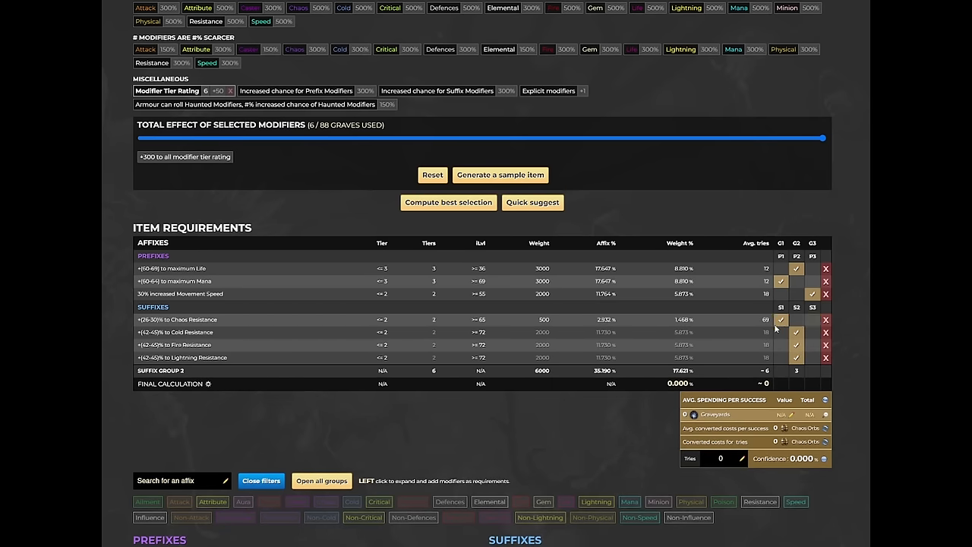
Scroll back down to the graveyard corpse options after grouping the resistances
scroll(down, 3)
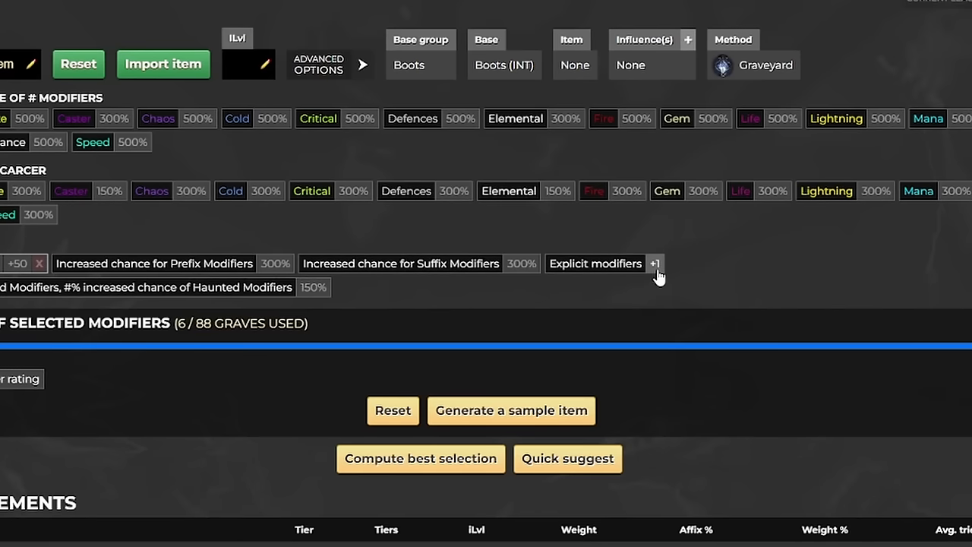
Add the +1 Explicit Modifiers grave to the graveyard
click(655, 264)
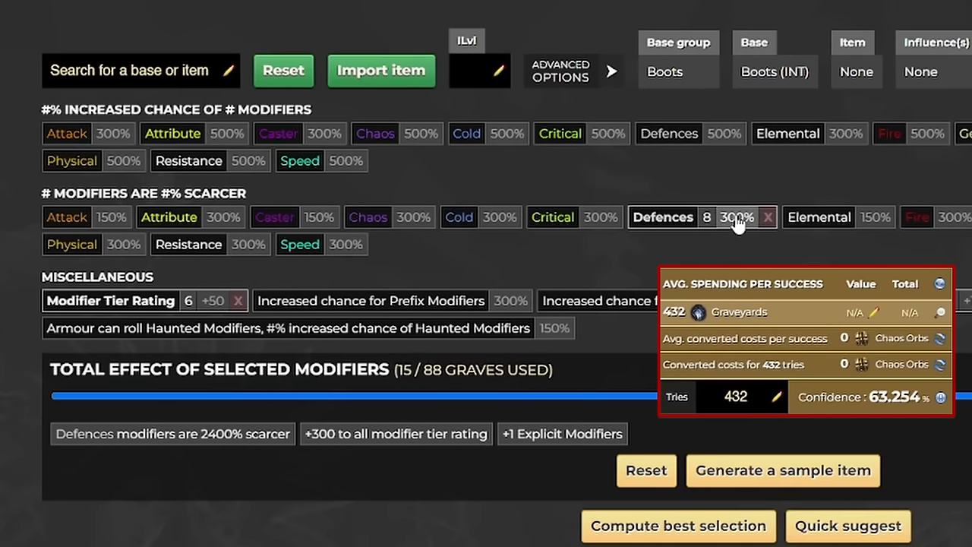
Raise Defences to 2700% scarcer and stack Attribute scarcity graves toward 1800%
click(728, 217)
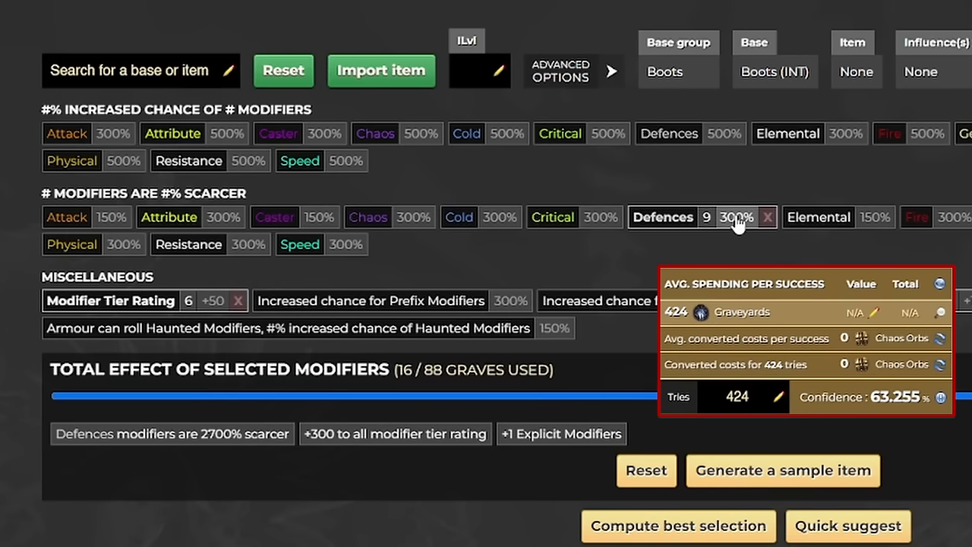
mouse_move(964, 273)
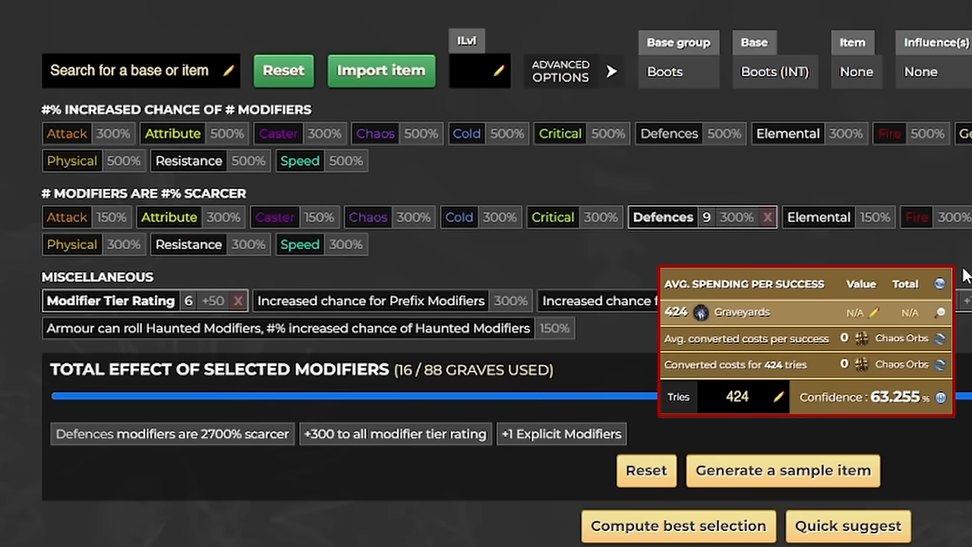
mouse_move(230, 227)
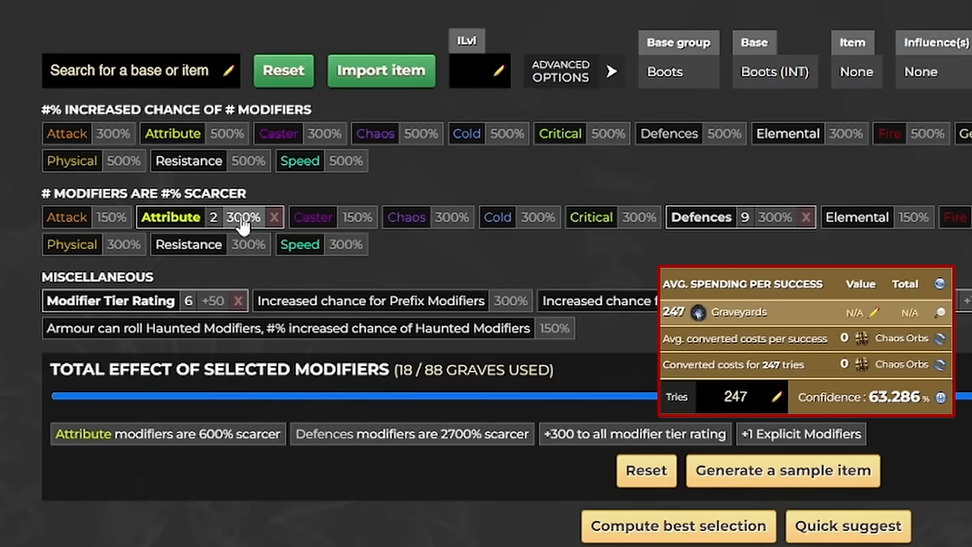
click(214, 217)
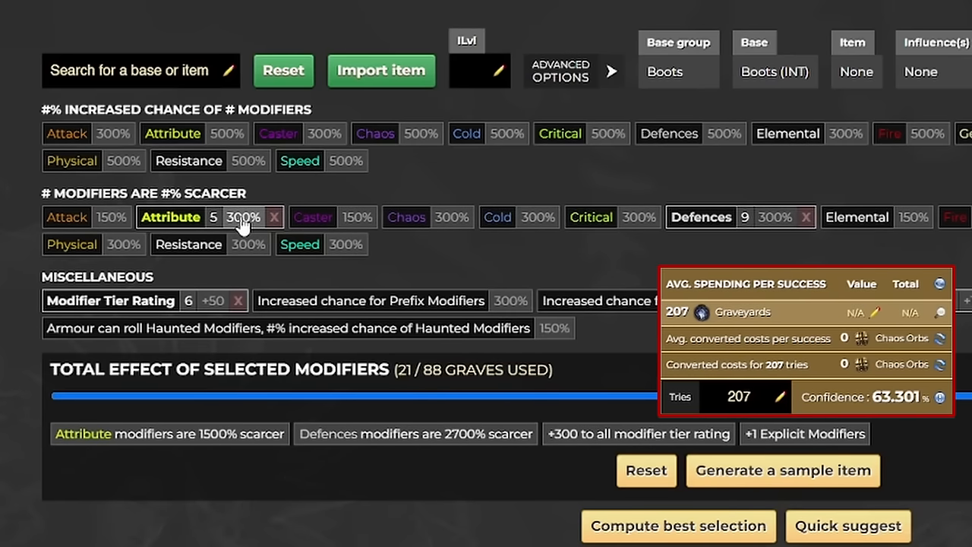
click(214, 217)
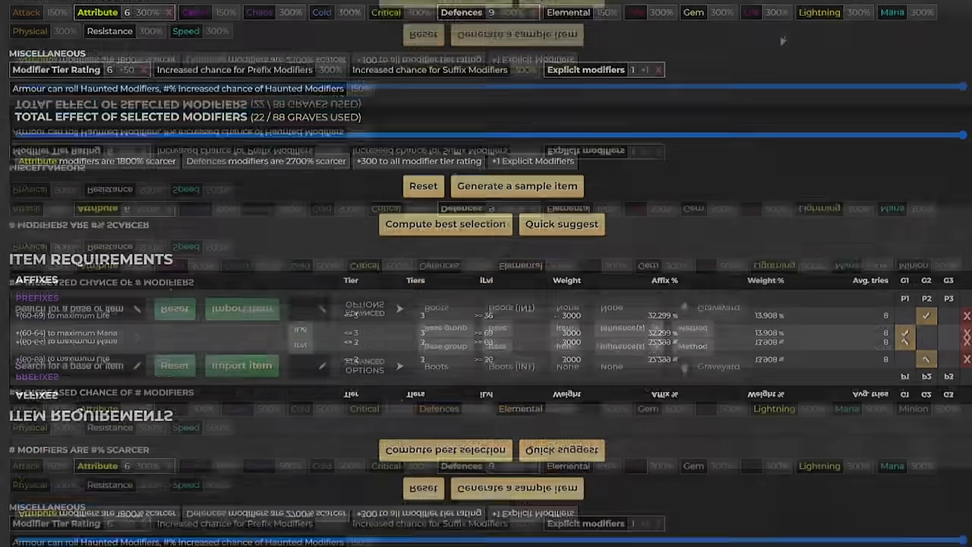
Add Mana and Chaos chance graves, drop Lightning, and add two Prefix-chance graves
click(873, 106)
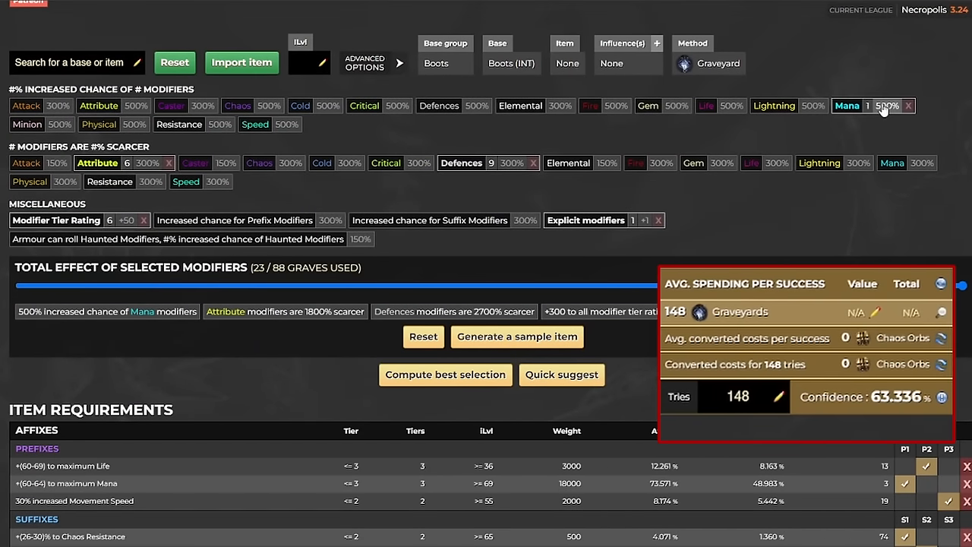
mouse_move(889, 142)
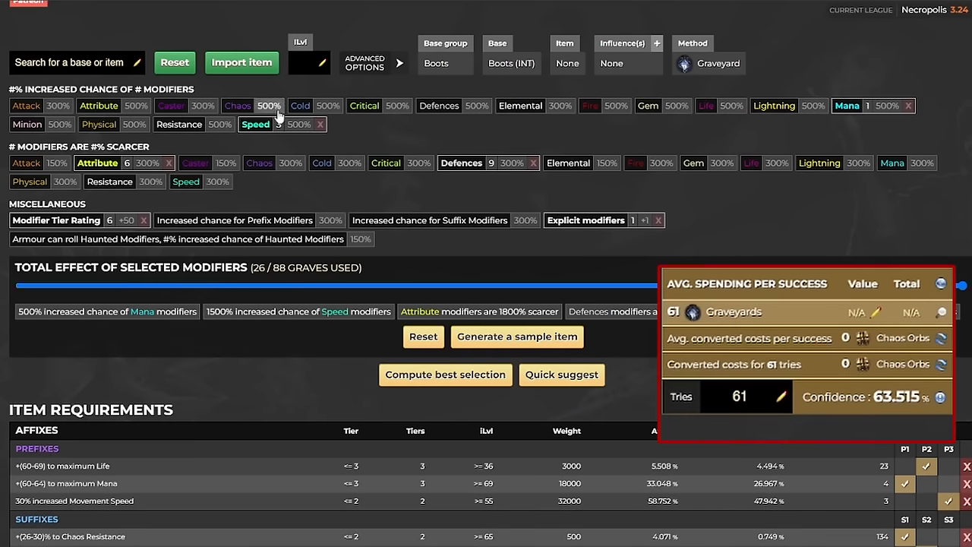
click(238, 106)
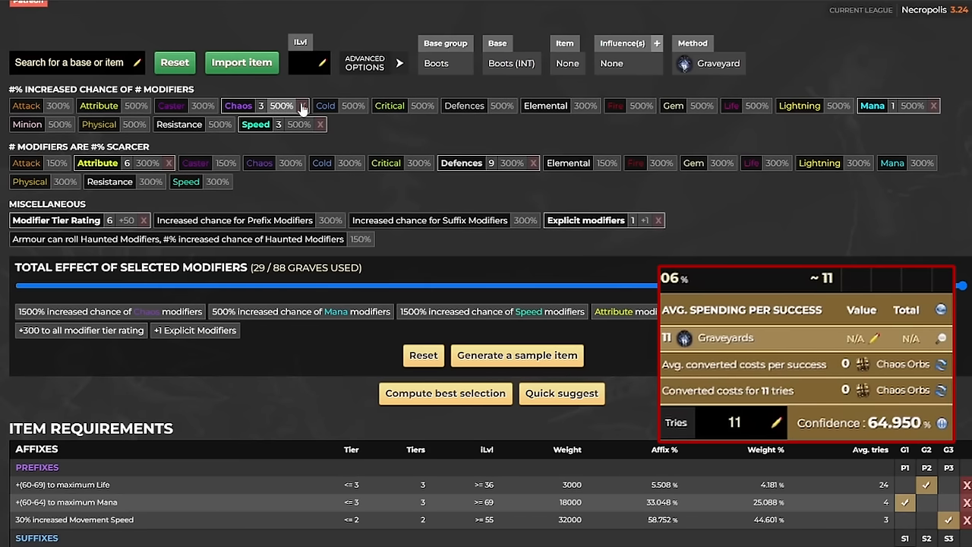
mouse_move(287, 113)
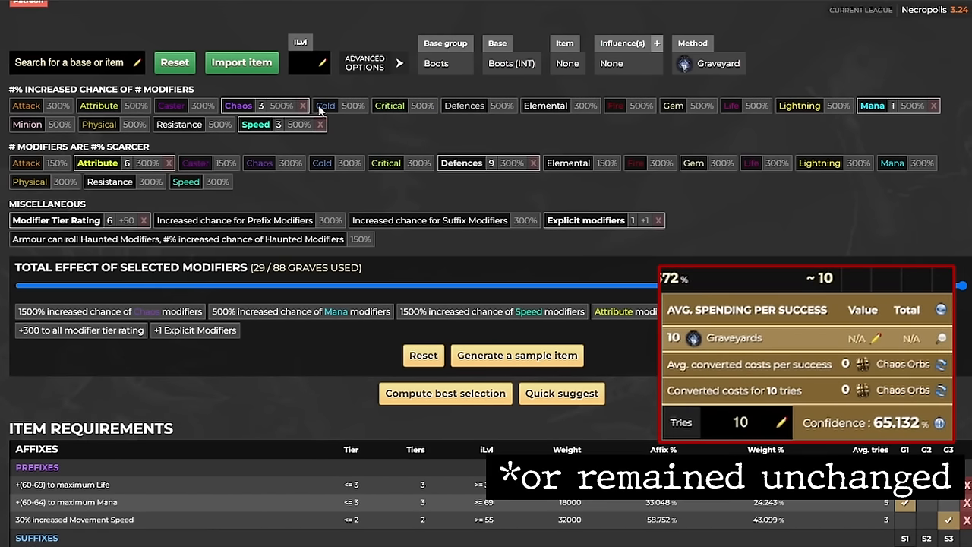
click(799, 106)
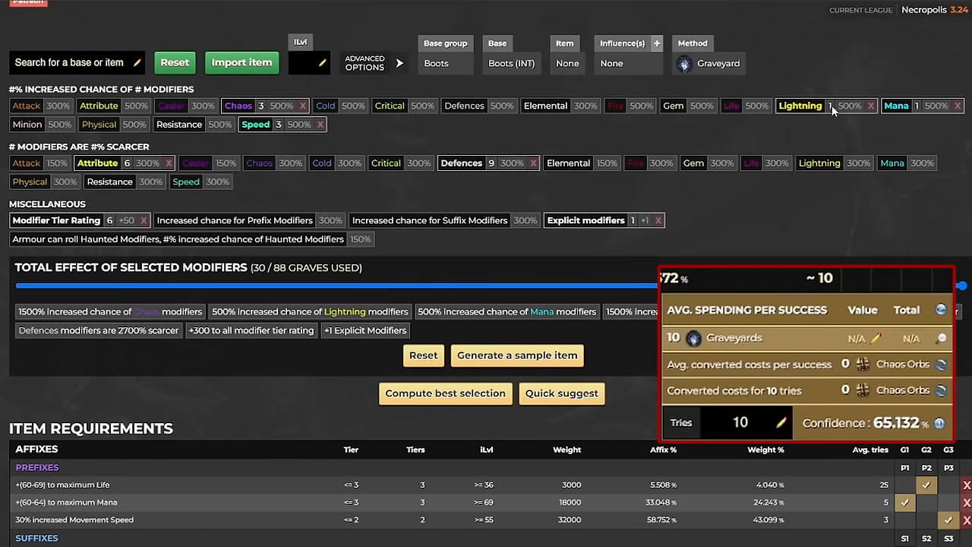
click(873, 105)
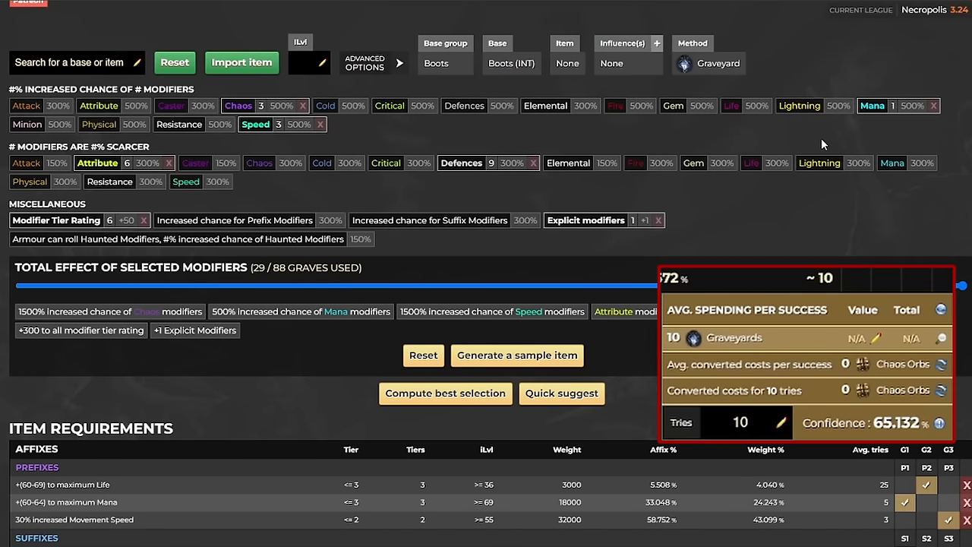
mouse_move(254, 229)
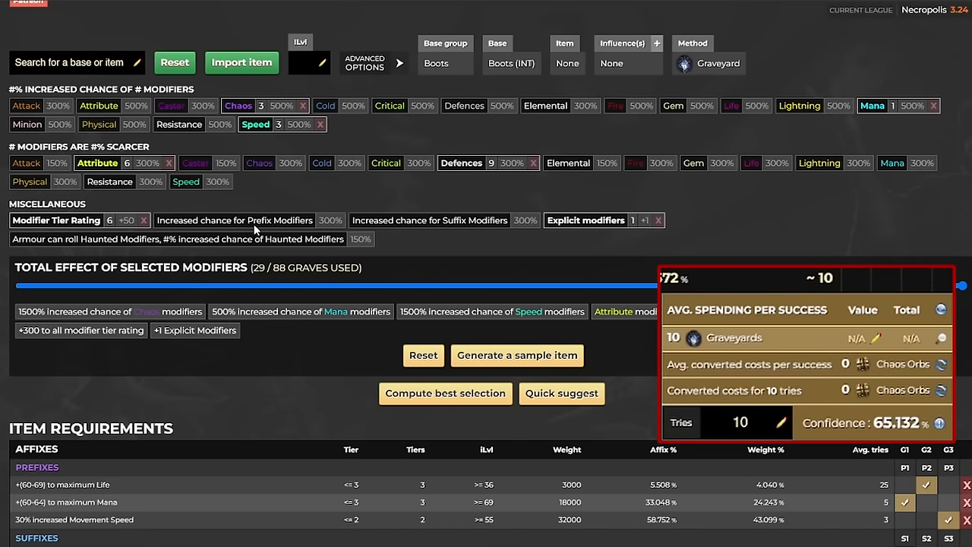
click(234, 220)
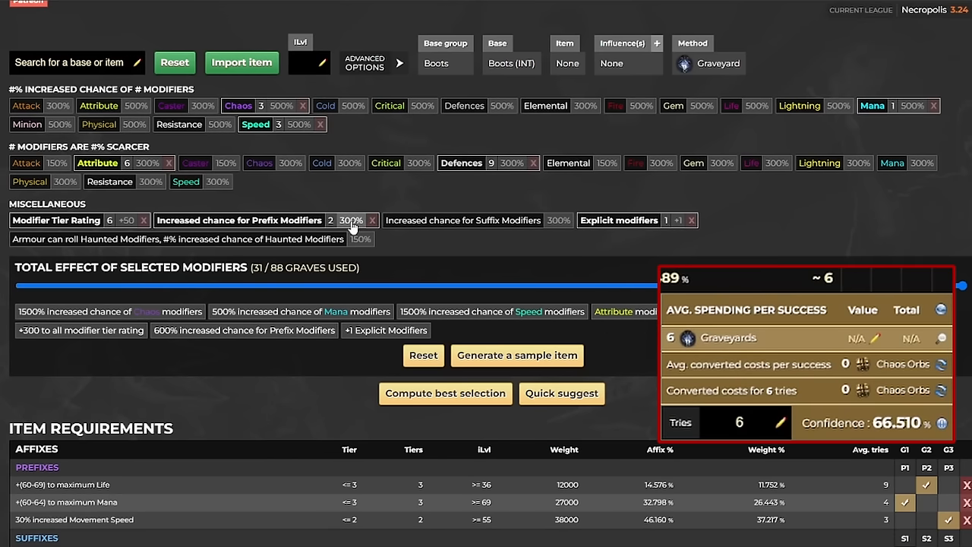
Rebalance the Prefix-chance and Defences grave counts for about 5 tries
click(349, 221)
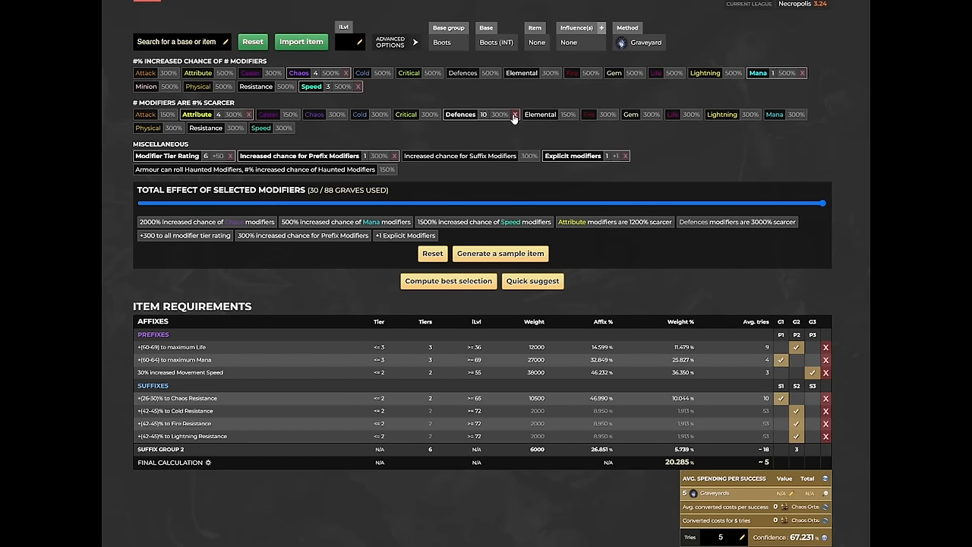
click(516, 113)
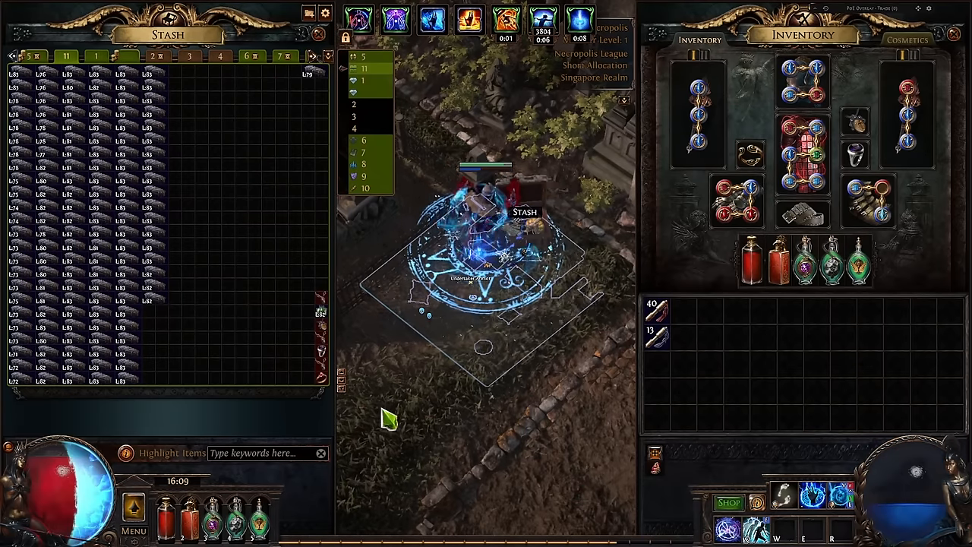
Filter the stash for 'chaos' corpses to pull into the inventory
text(chaos)
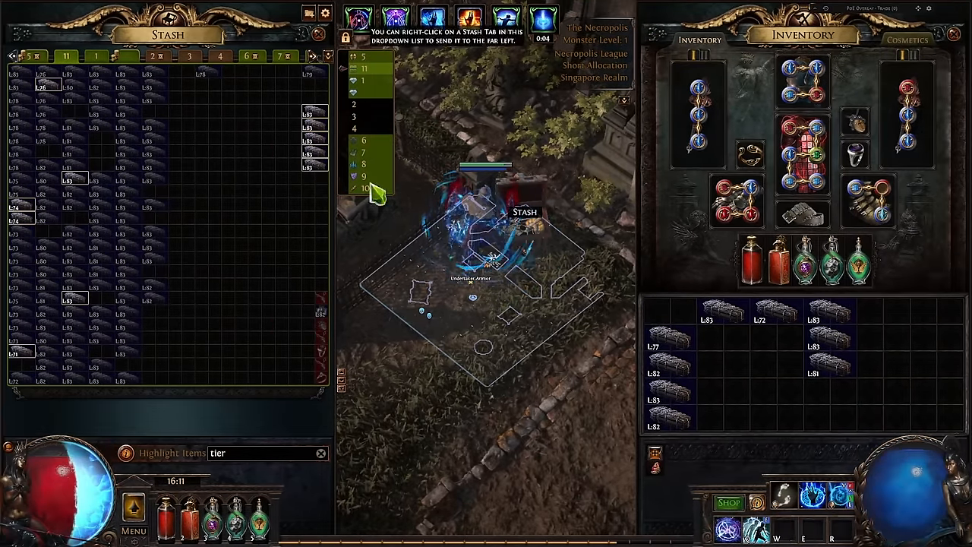
mouse_move(671, 369)
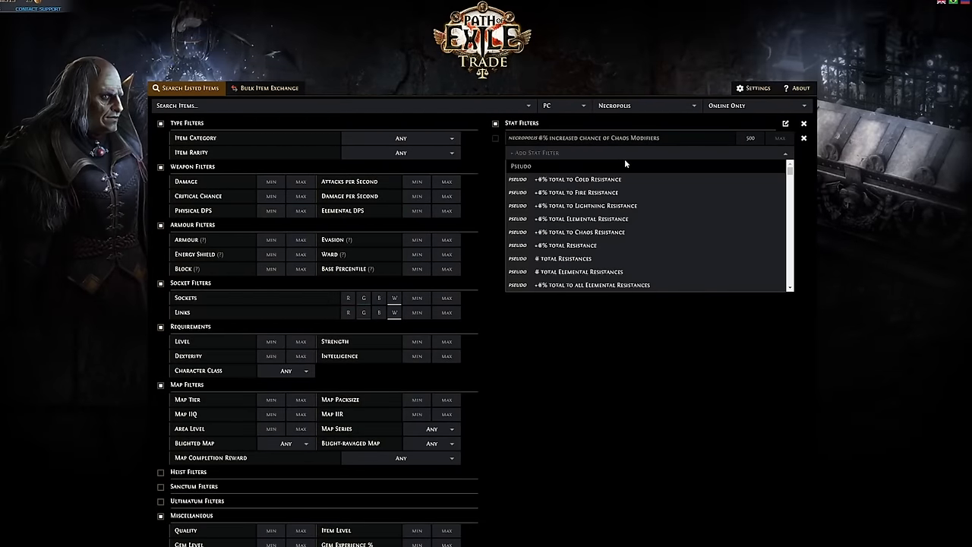
Add a '#% increased chance of Speed Modifiers' stat filter and set its minimum
text(-chance)
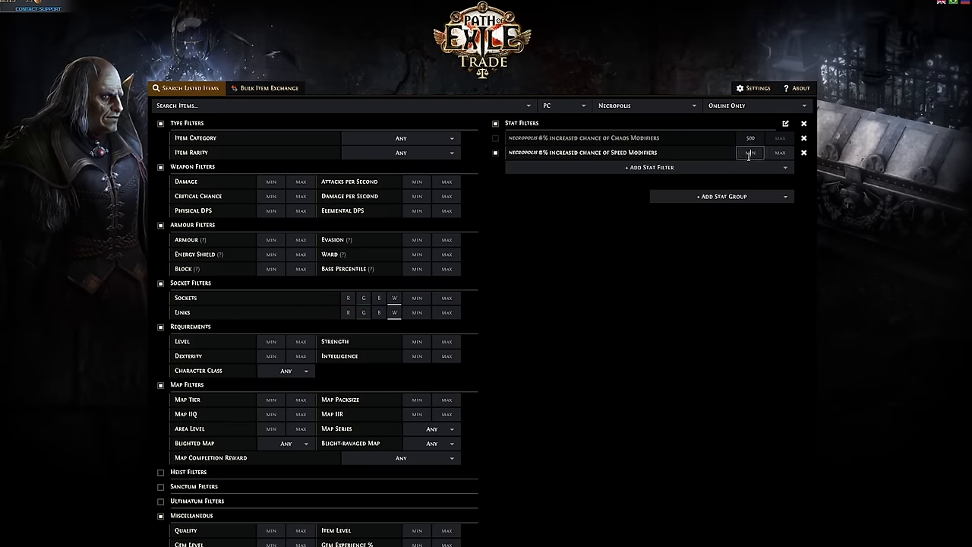
click(485, 124)
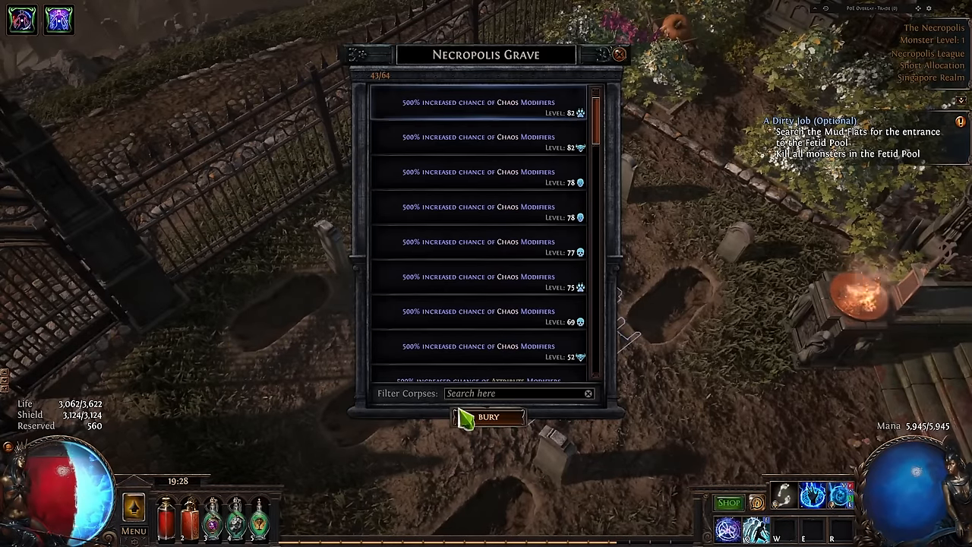
Bury two Chaos modifier corpses in graves, leaving 38 stored corpses
click(490, 415)
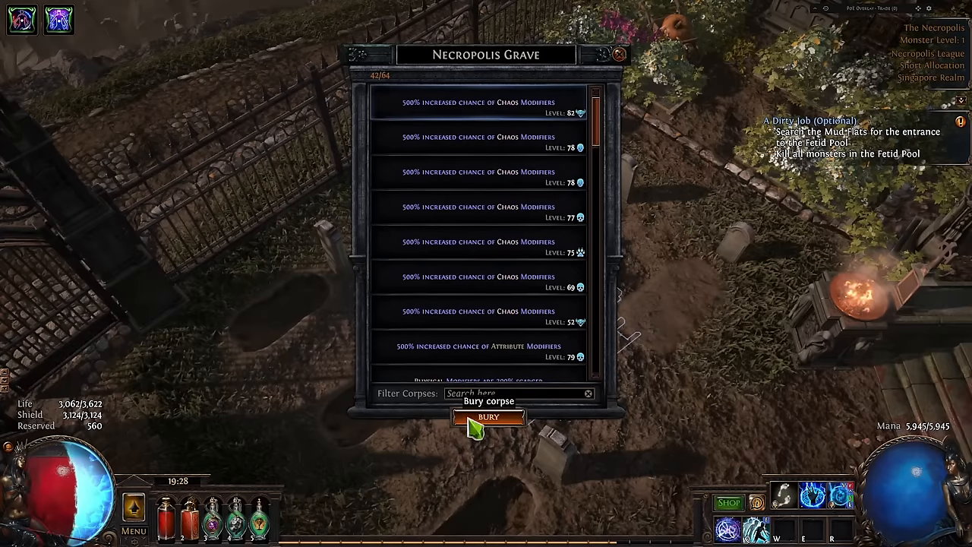
click(486, 417)
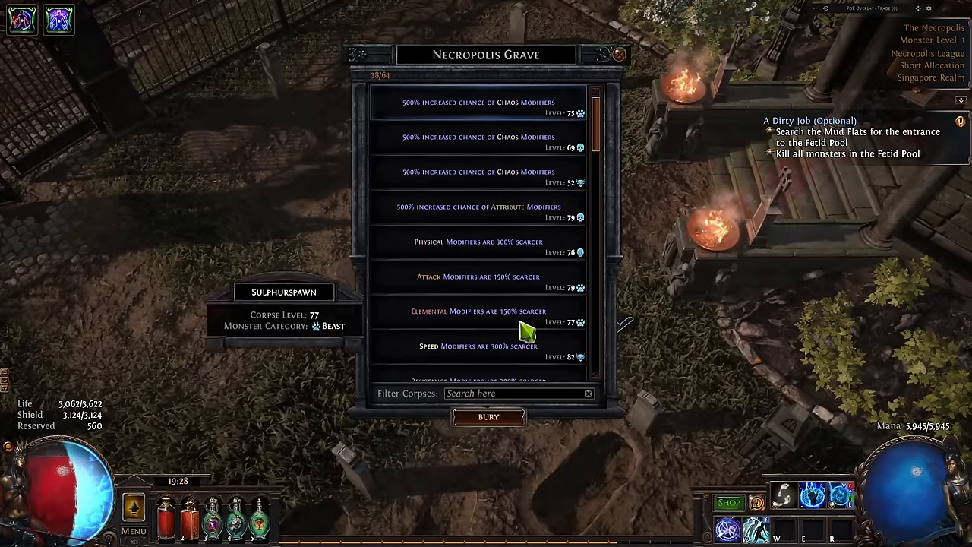
scroll(down, 3)
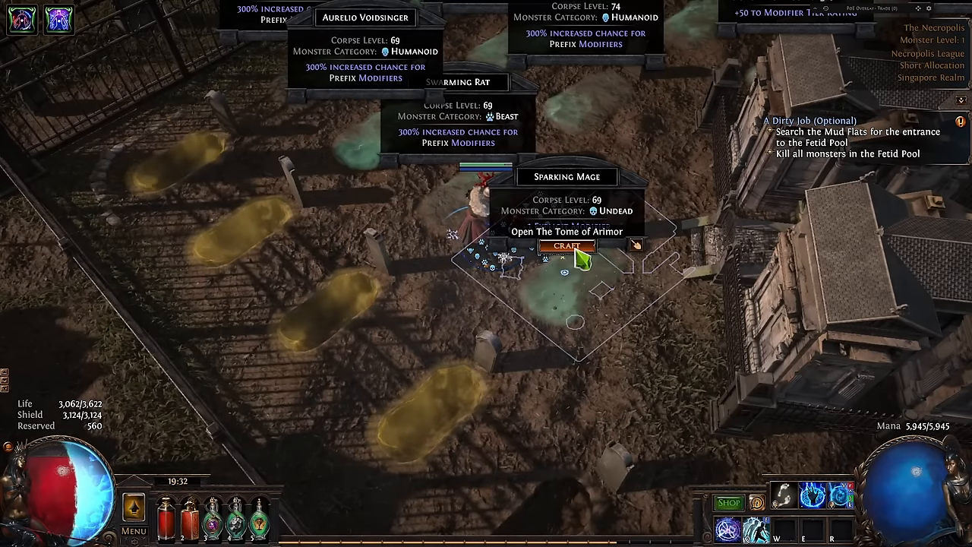
Launch The Tome of Arimor and browse Armour to the boots base list
click(570, 232)
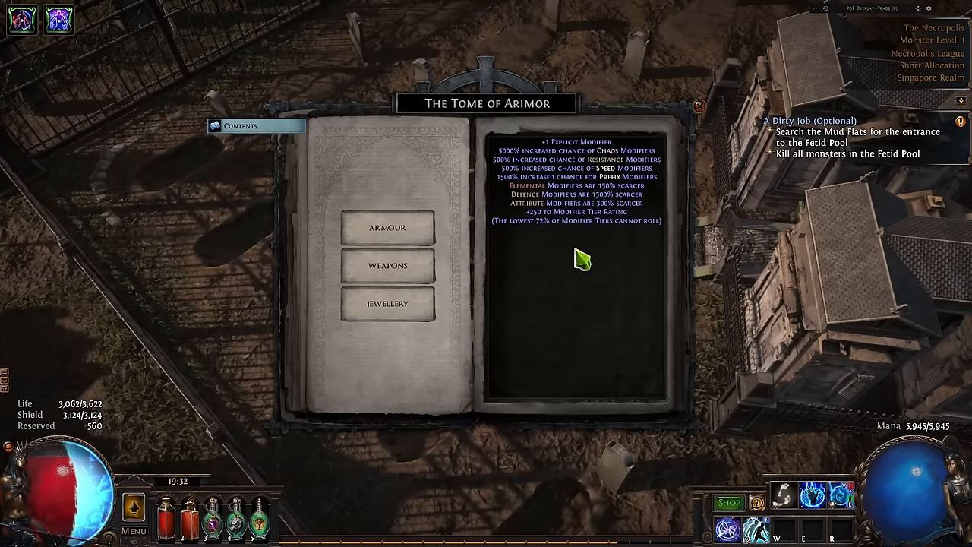
click(387, 228)
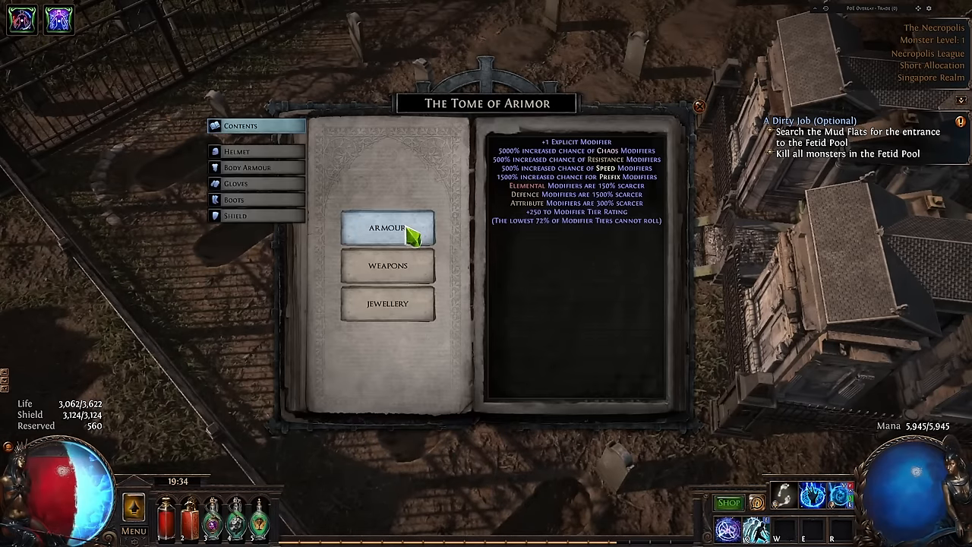
click(234, 199)
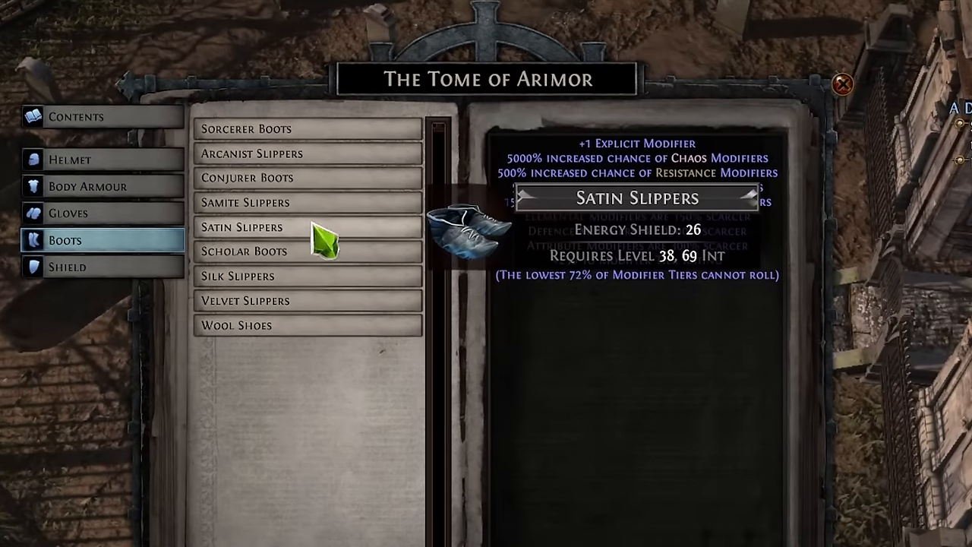
mouse_move(297, 144)
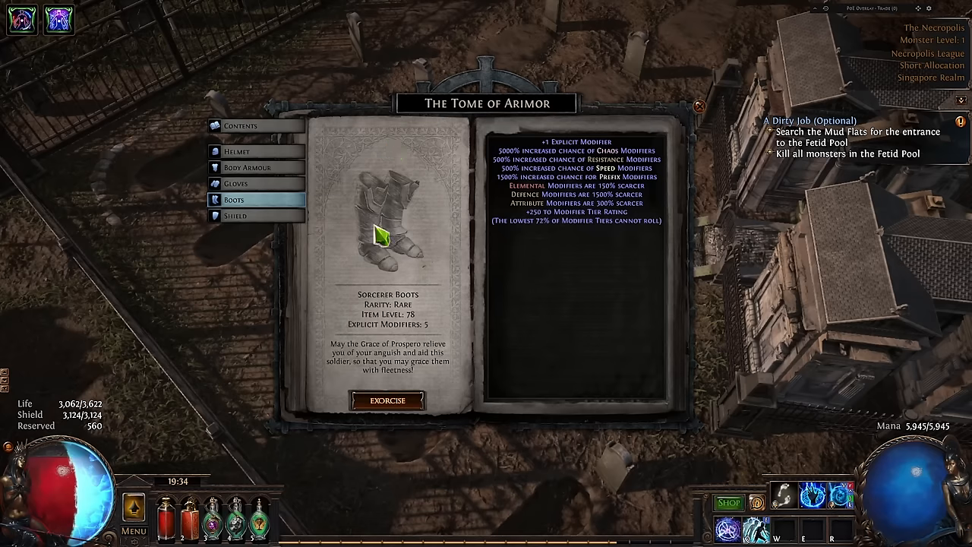
mouse_move(836, 272)
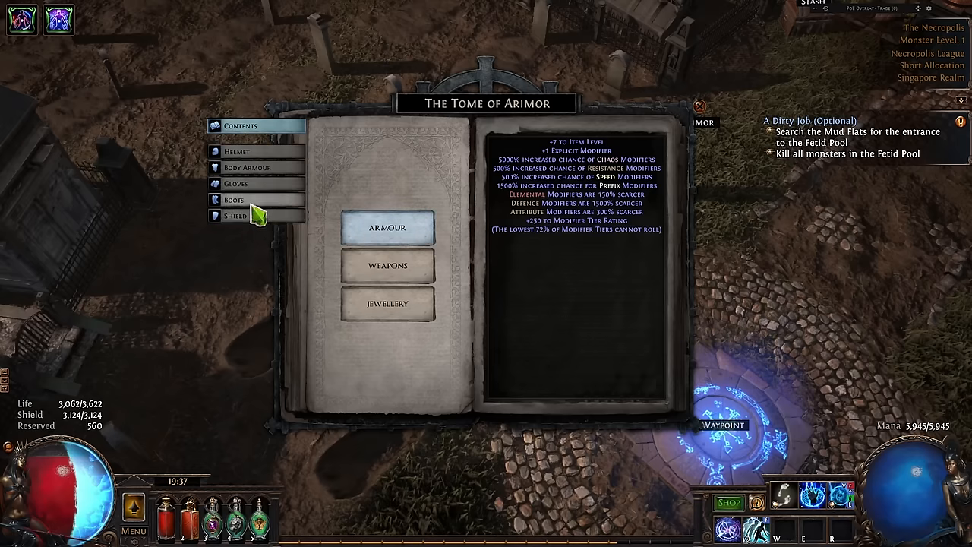
Select Energy Shield Sorcerer Boots at item level 86 and exorcise the corpses into rare boots
click(236, 199)
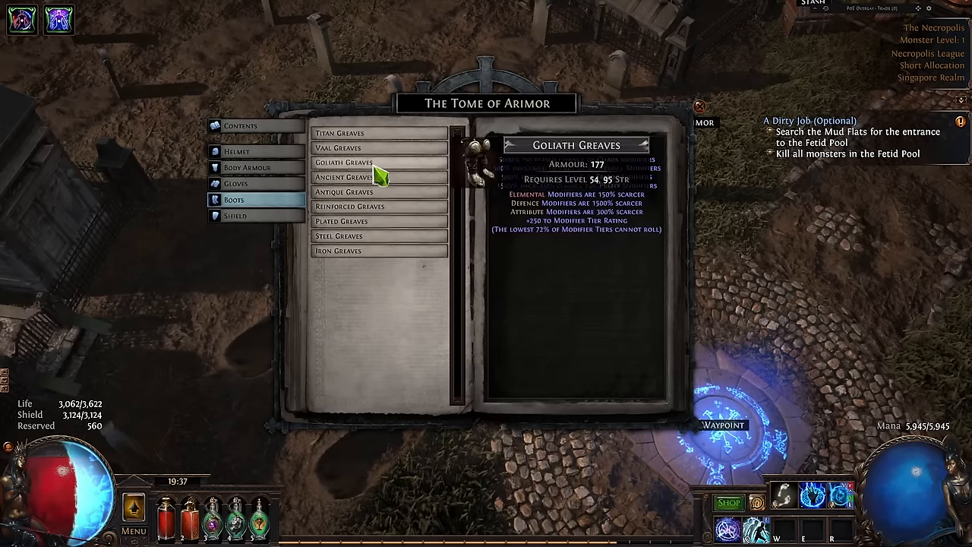
click(351, 177)
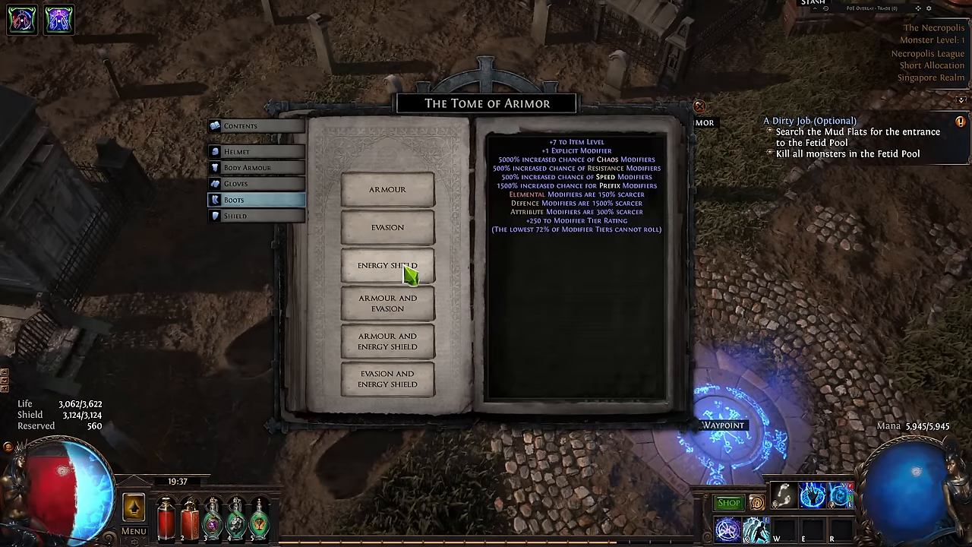
click(390, 266)
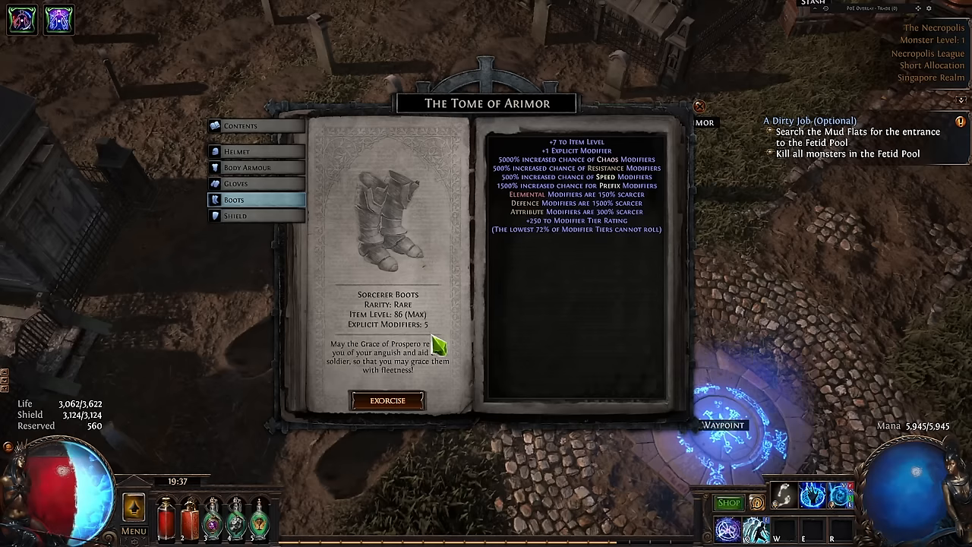
mouse_move(406, 400)
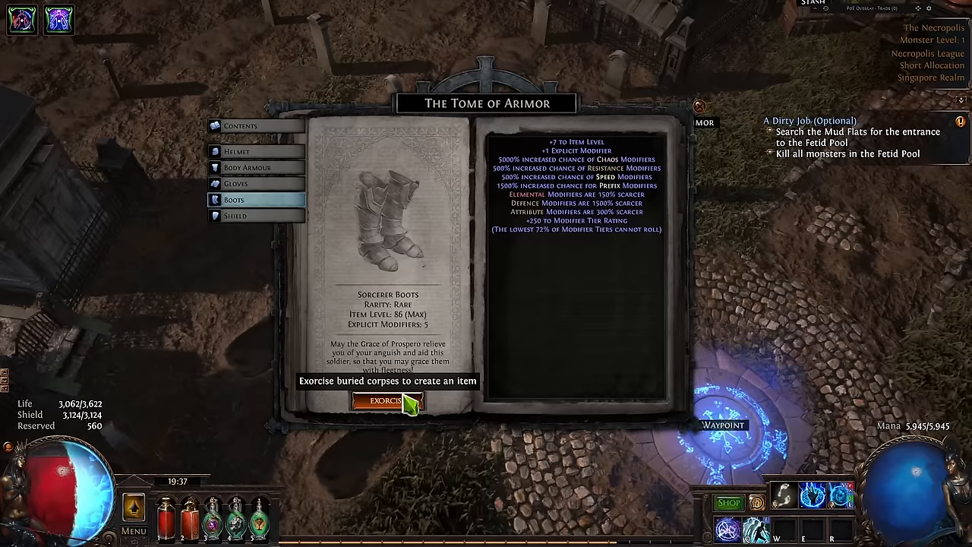
click(381, 401)
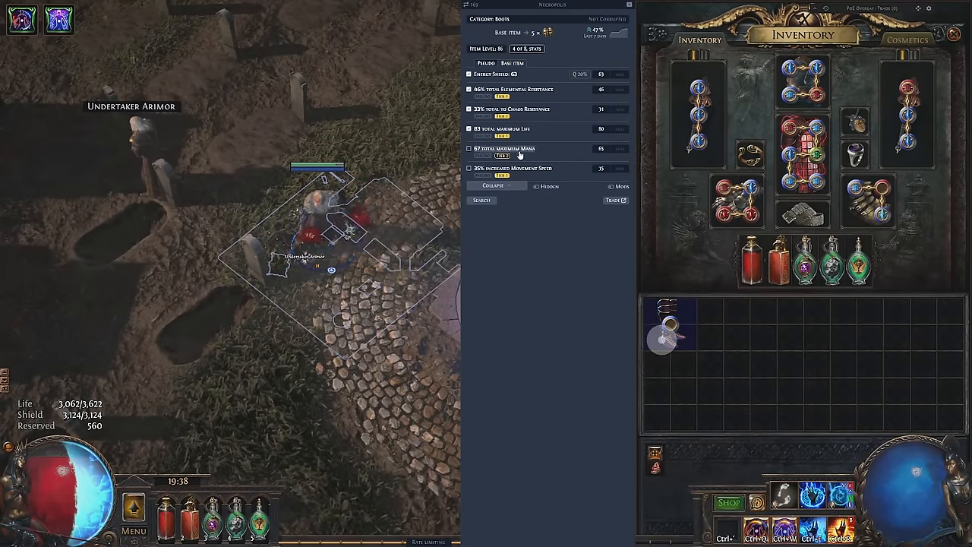
Tick the mana and movement speed stats, yielding two listings at 20 and 25 divine
click(481, 200)
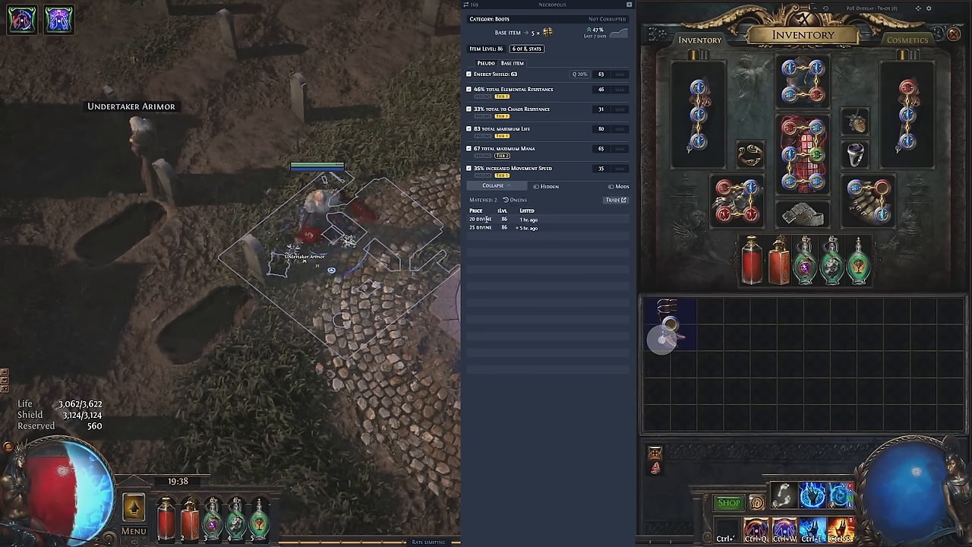
mouse_move(596, 205)
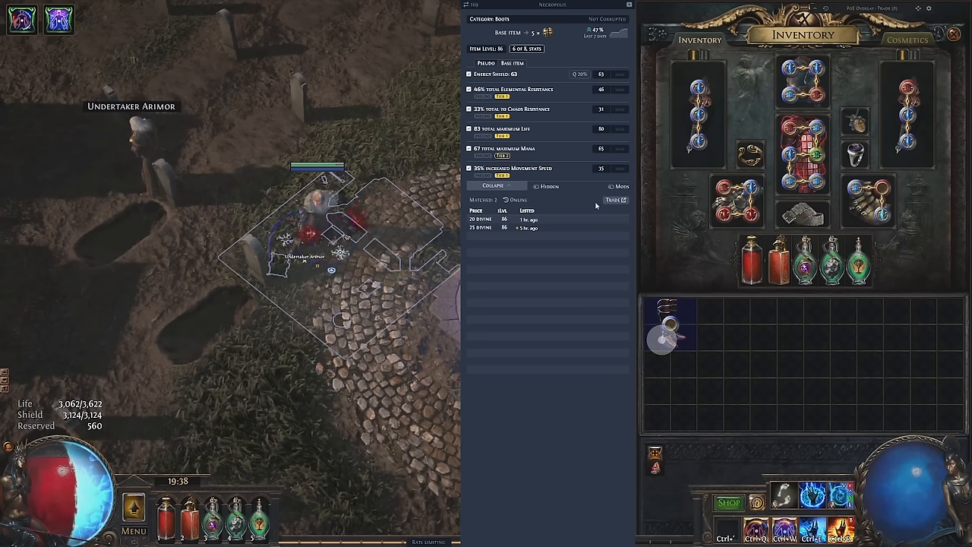
mouse_move(672, 326)
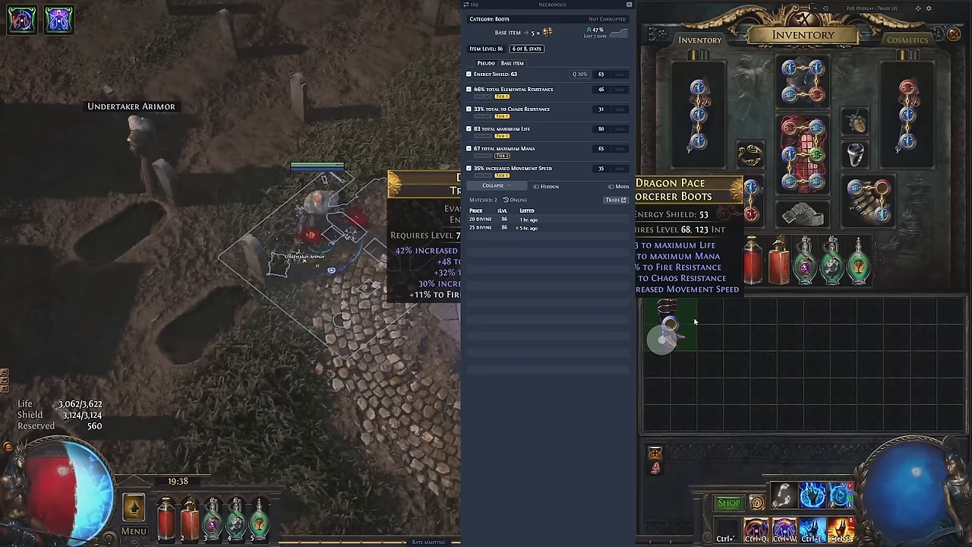